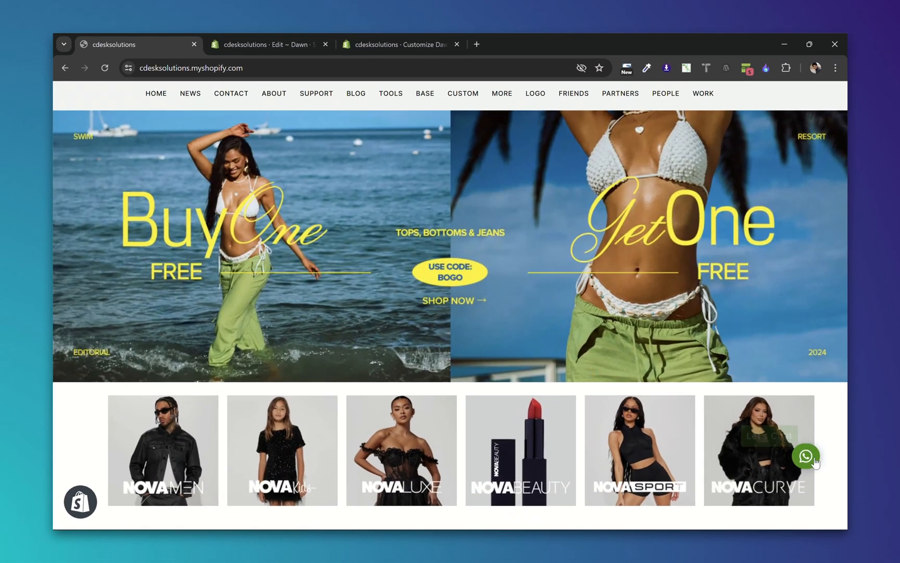
- Try the demo WhatsApp chat button, send its prefilled help message and subscribe to the channel
{"action": "left_click", "coordinate": [805, 457]}
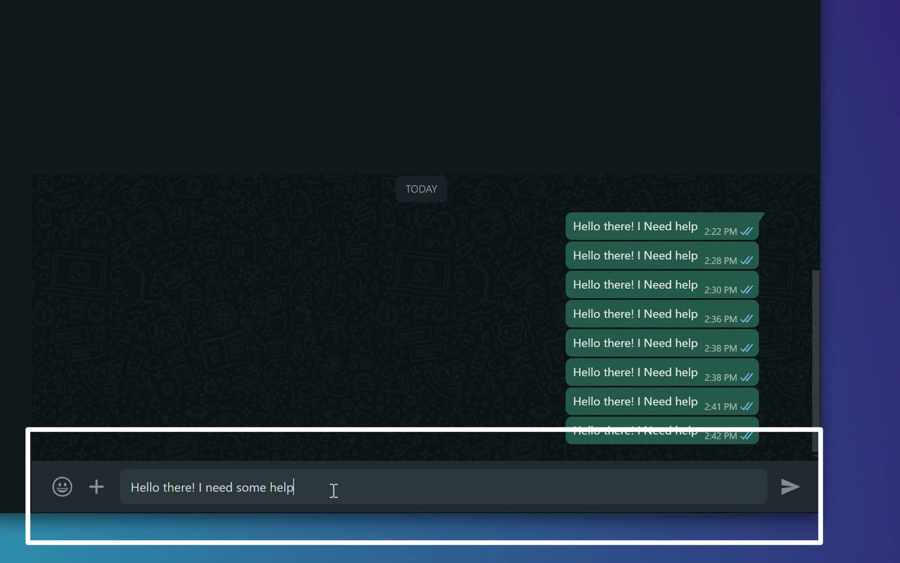
{"action": "left_click", "coordinate": [790, 487]}
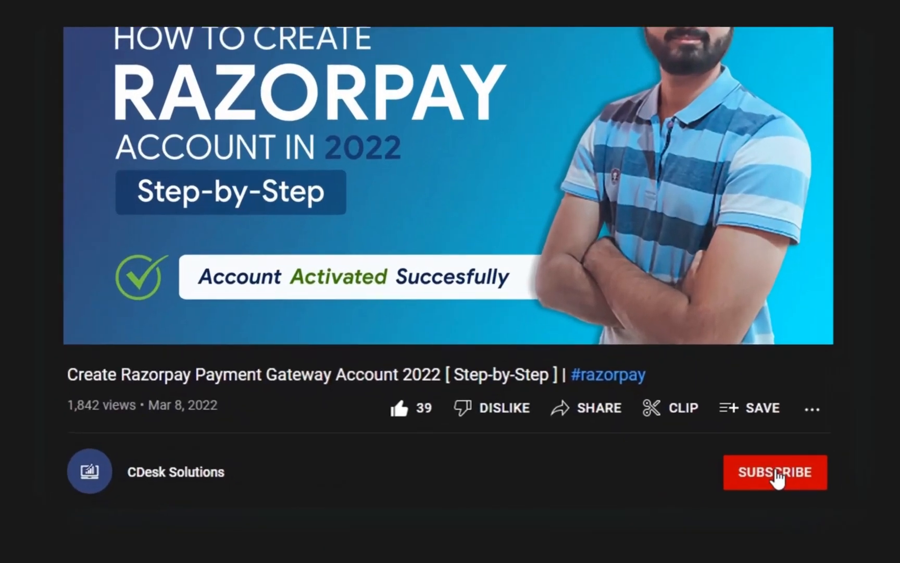
{"action": "left_click", "coordinate": [775, 472]}
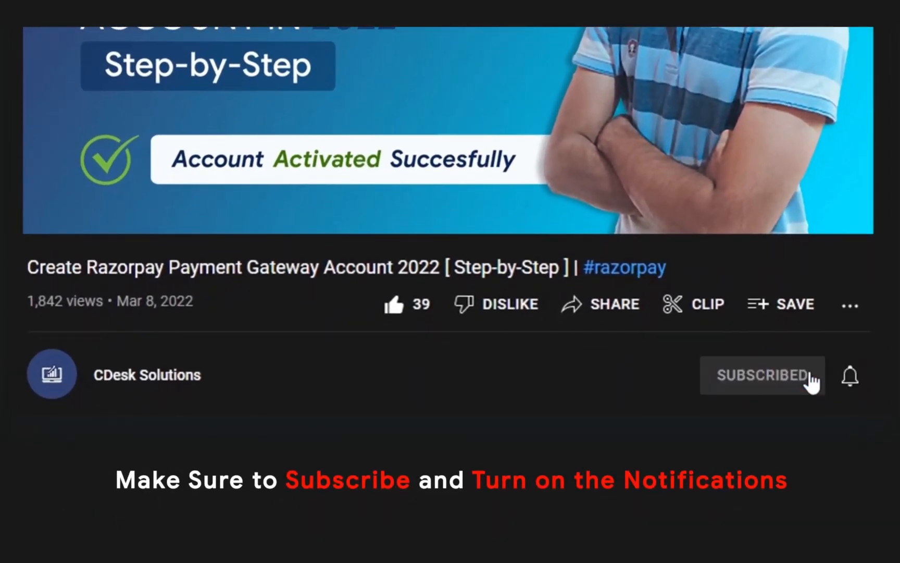
{"action": "left_click", "coordinate": [850, 377]}
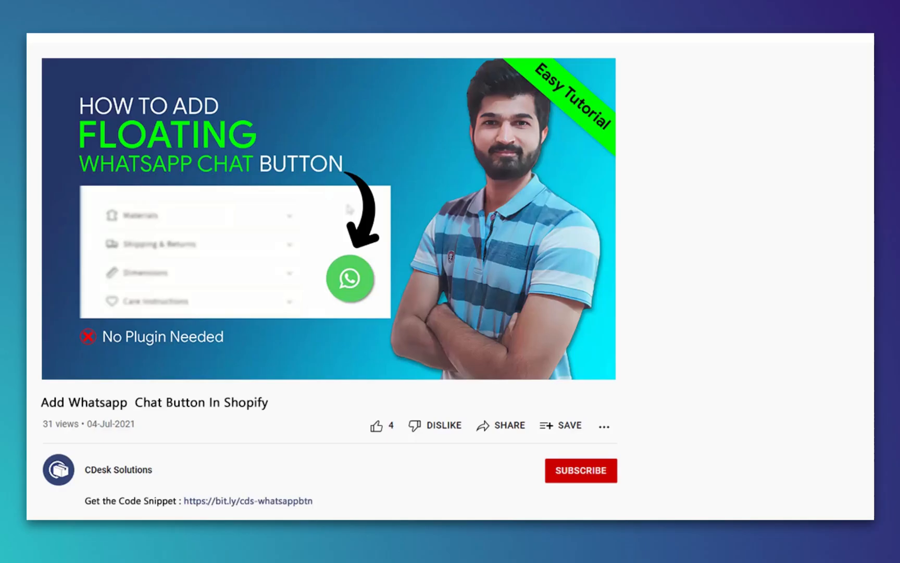
- Review the Floating Whatsapp Chat Button product page and pay for the snippet at checkout via UPI apps
{"action": "scroll", "scroll_direction": "down", "scroll_amount": 3}
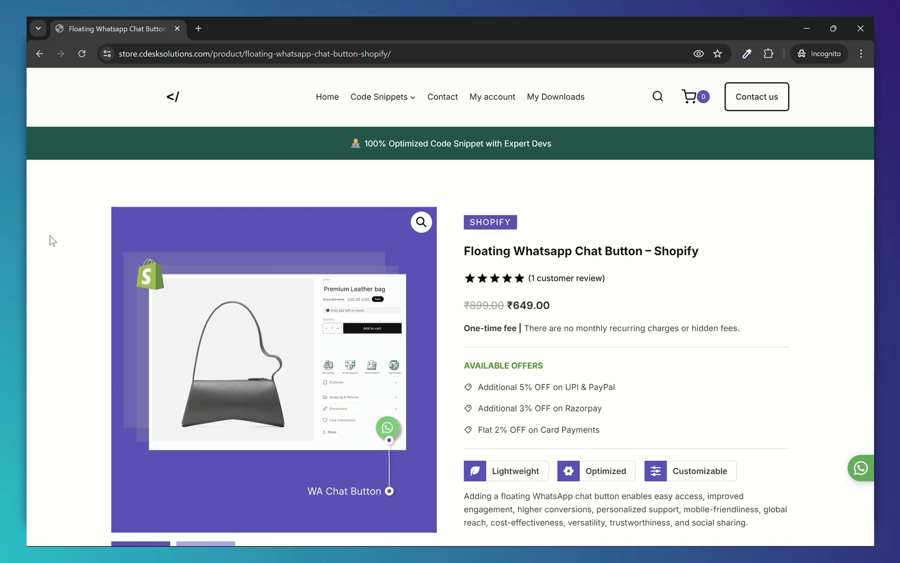
{"action": "scroll", "scroll_direction": "down", "scroll_amount": 3}
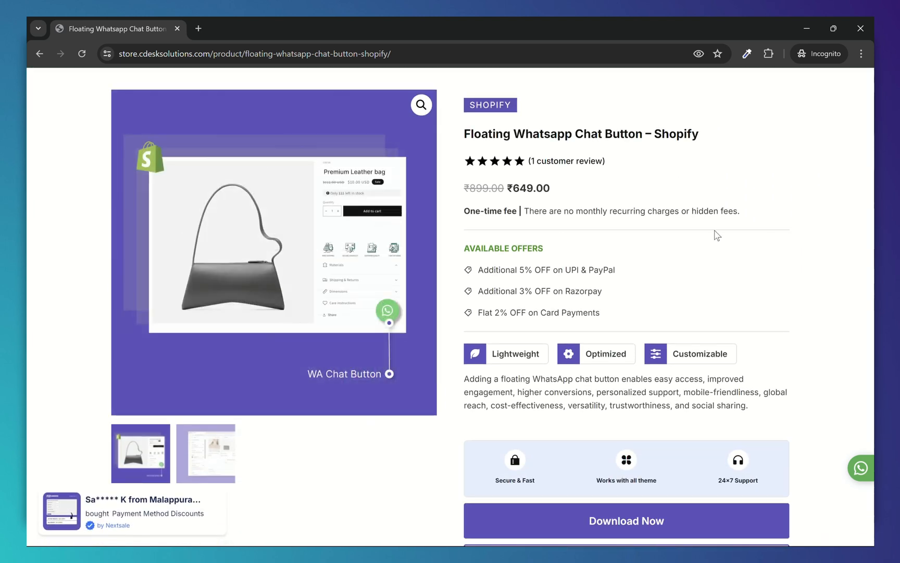
{"action": "scroll", "scroll_direction": "down", "scroll_amount": 3}
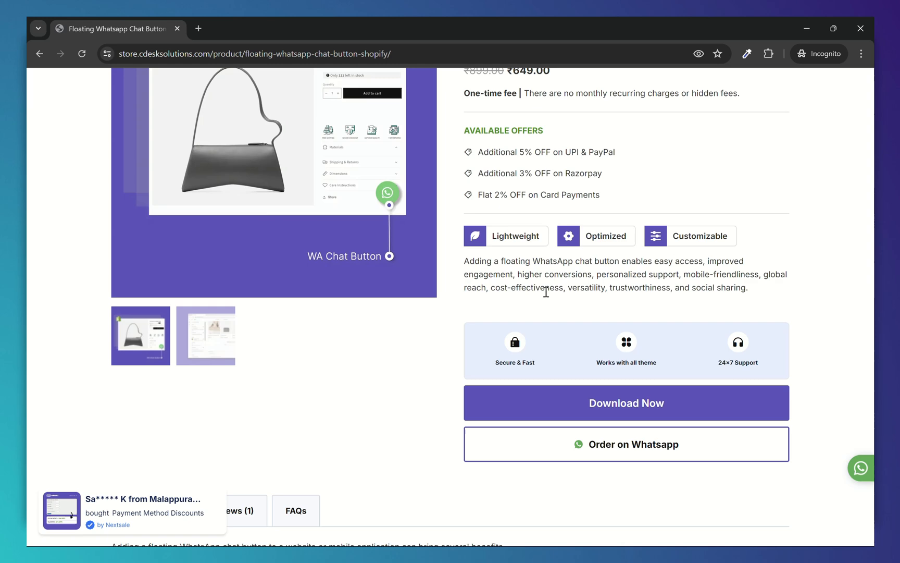
{"action": "scroll", "scroll_direction": "down", "scroll_amount": 3}
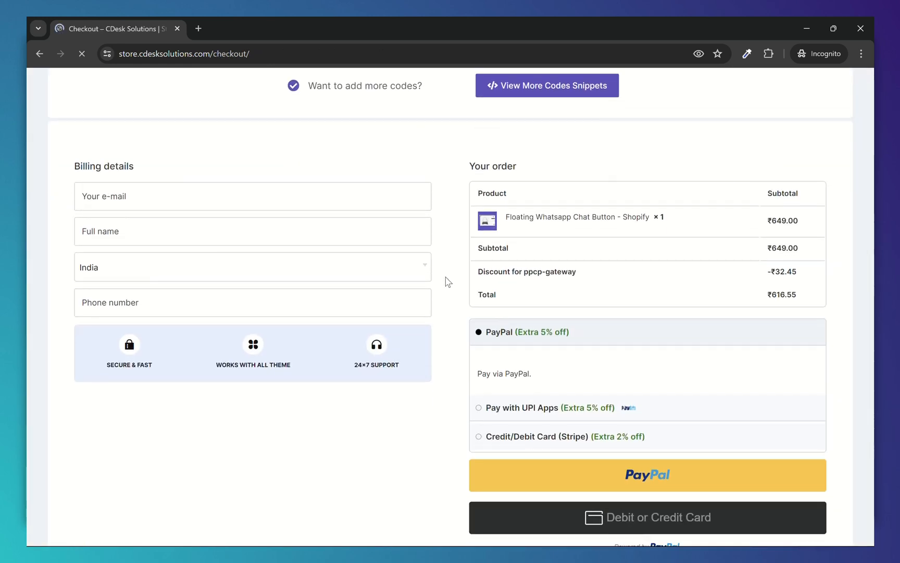
{"action": "scroll", "scroll_direction": "down", "scroll_amount": 3}
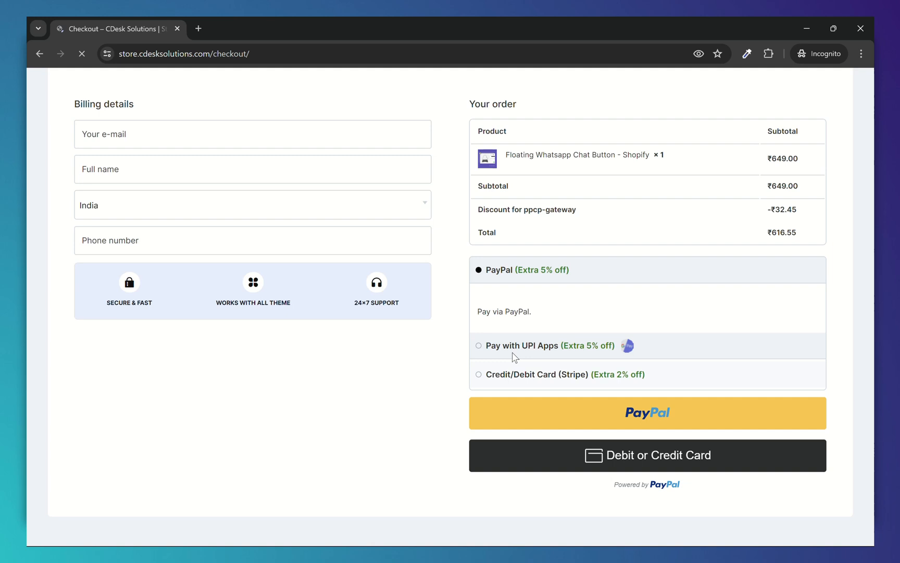
{"action": "left_click", "coordinate": [480, 346]}
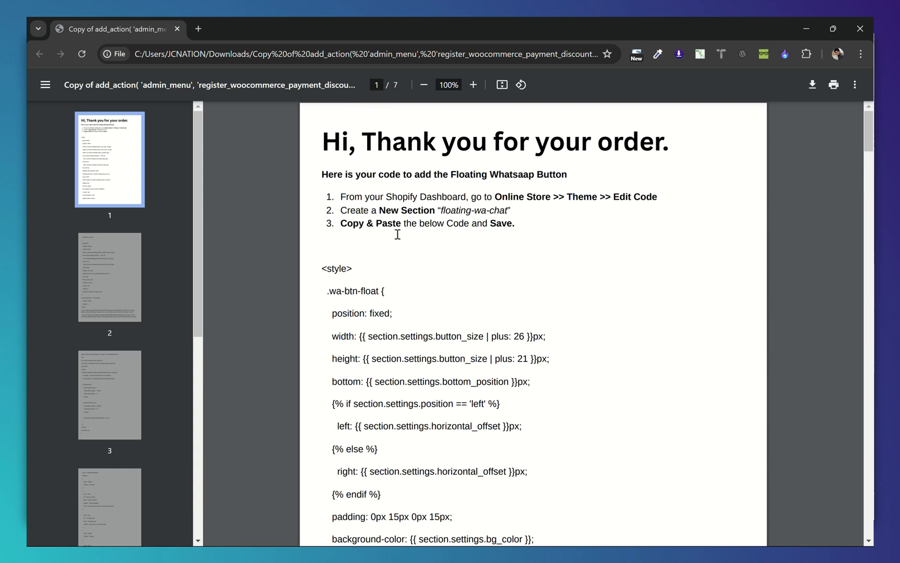
{"action": "mouse_move", "coordinate": [384, 222]}
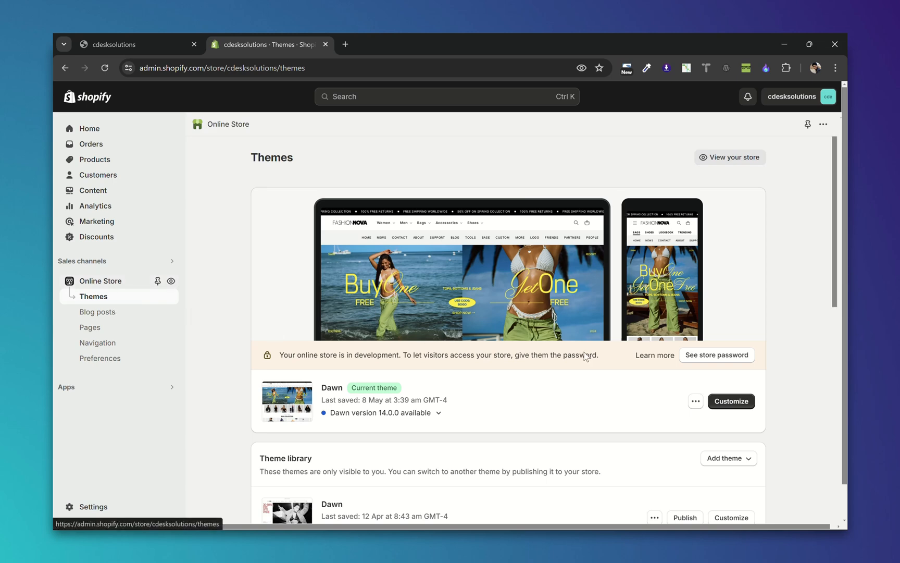
- Open the Dawn theme's code editor and collapse the Templates folder to reach Sections
{"action": "left_click", "coordinate": [697, 401]}
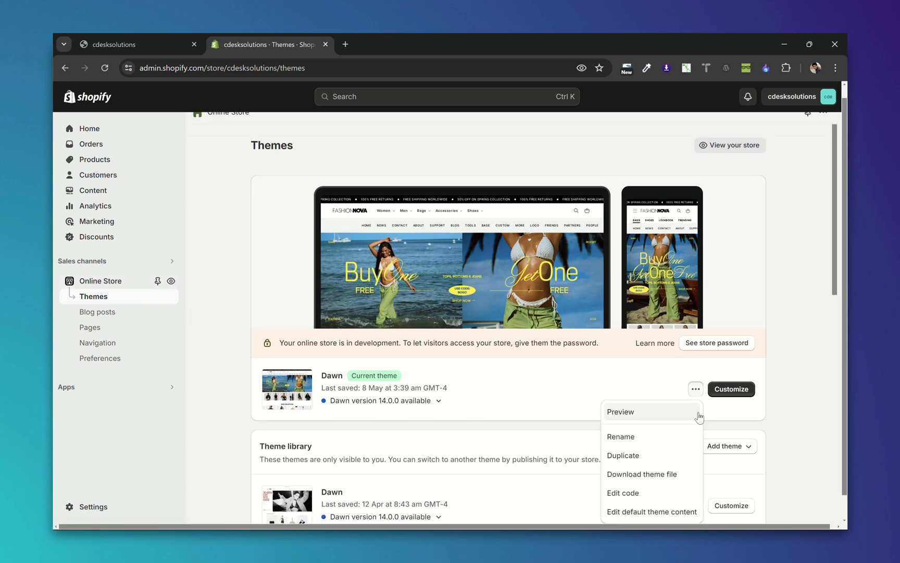
{"action": "left_click", "coordinate": [624, 493]}
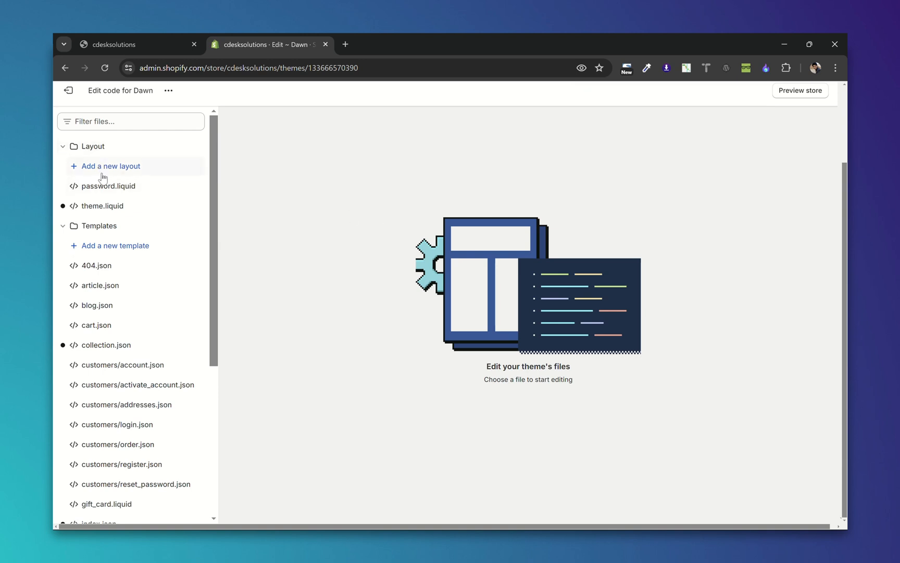
{"action": "mouse_move", "coordinate": [132, 233]}
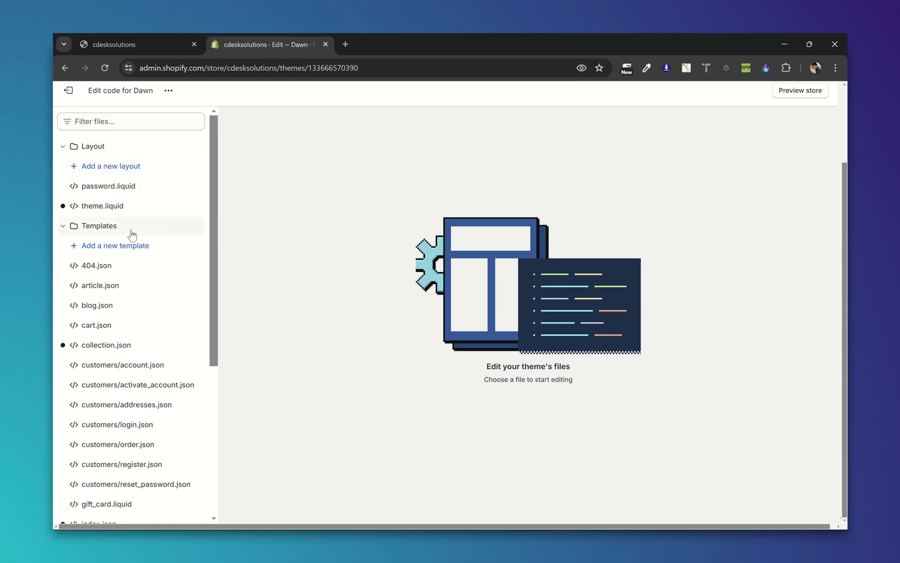
{"action": "left_click", "coordinate": [98, 226]}
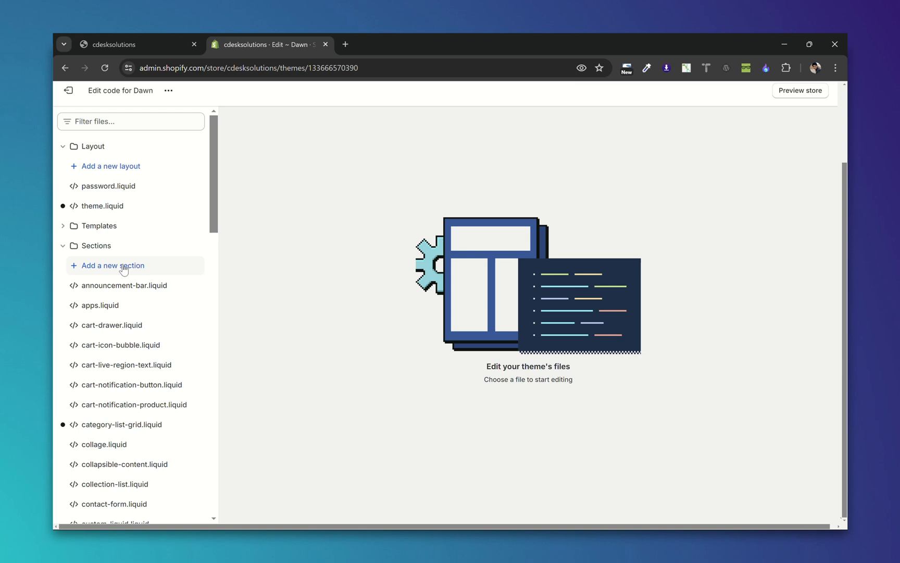
- Create a new liquid section file named floating-wa-chat in the Dawn theme
{"action": "left_click", "coordinate": [113, 266]}
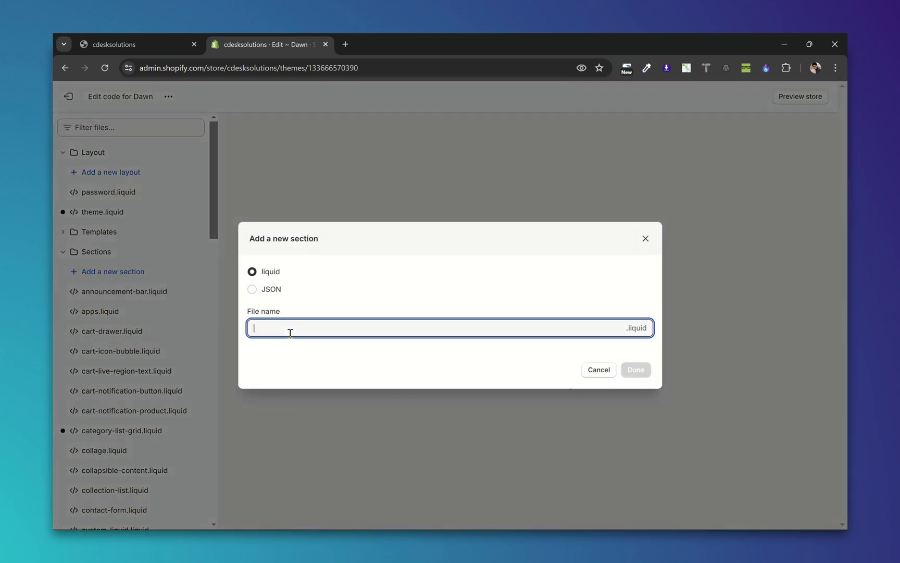
{"action": "type", "text": "floating-wa"}
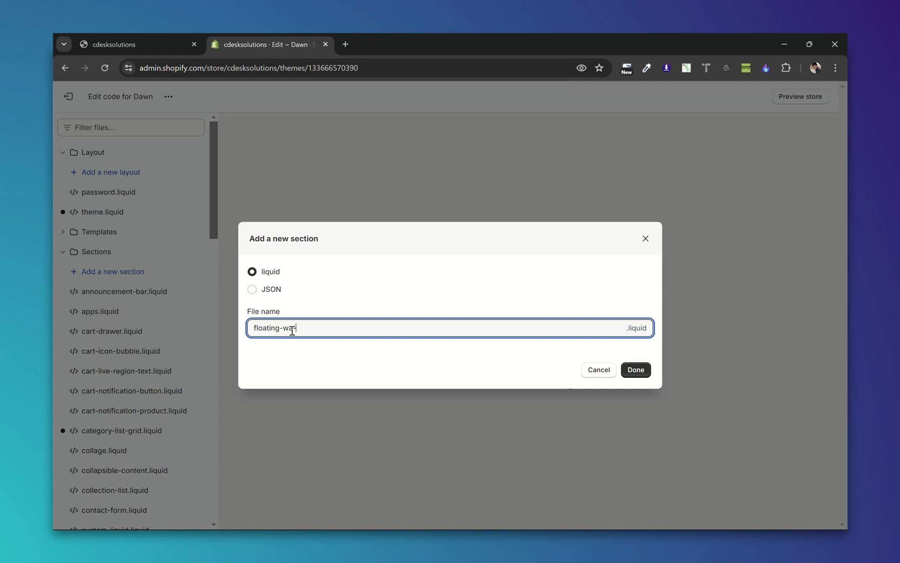
{"action": "type", "text": "-chat"}
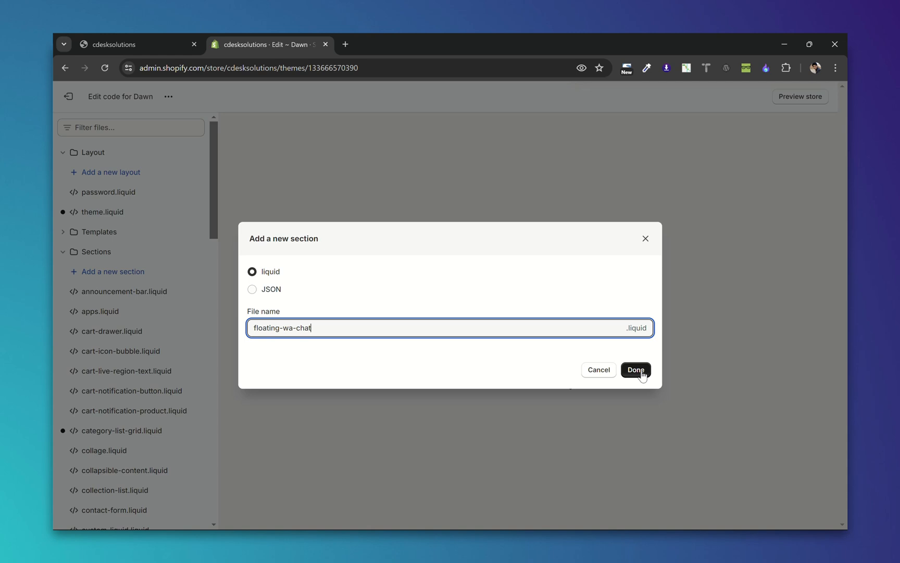
{"action": "left_click", "coordinate": [636, 370]}
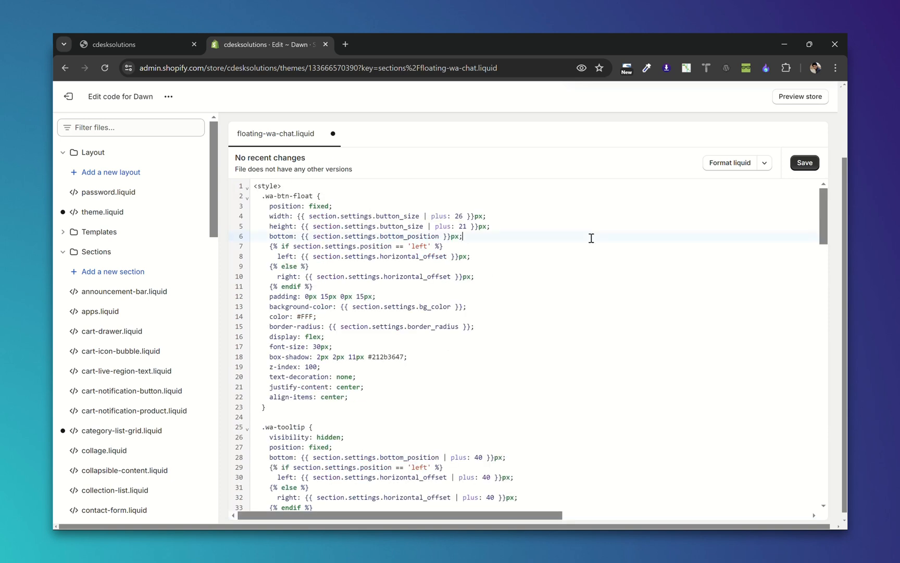
- Save the pasted WhatsApp button code in floating-wa-chat.liquid and head to the theme customizer
{"action": "left_click", "coordinate": [805, 162]}
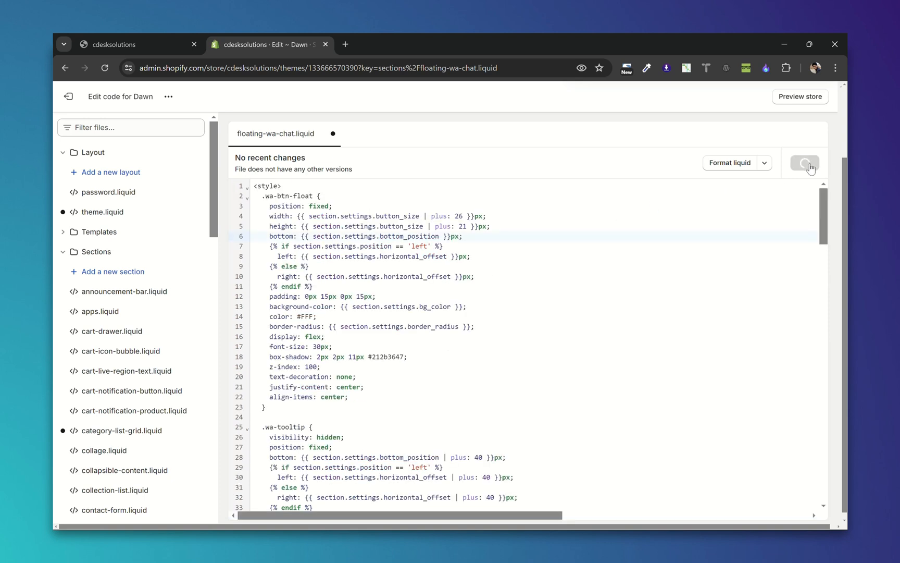
{"action": "left_click", "coordinate": [804, 163]}
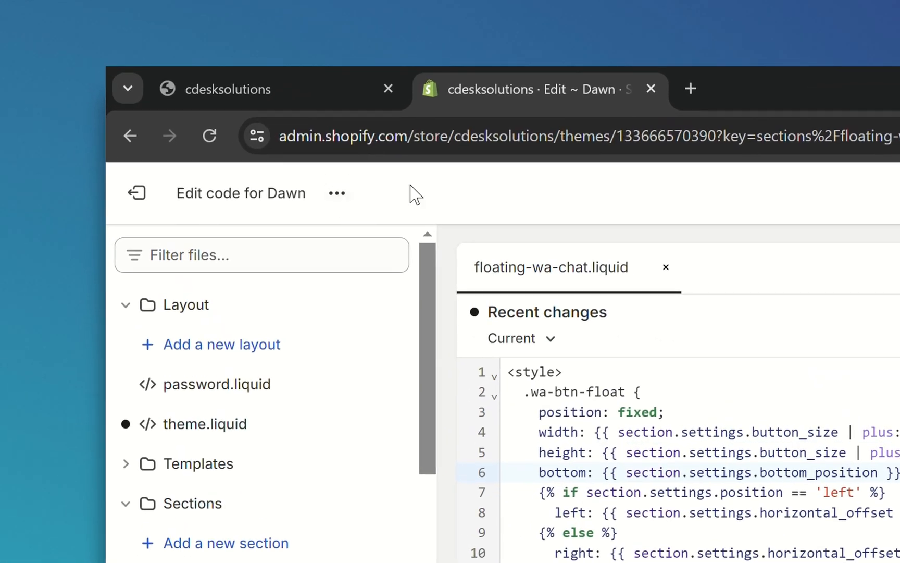
{"action": "left_click", "coordinate": [337, 194]}
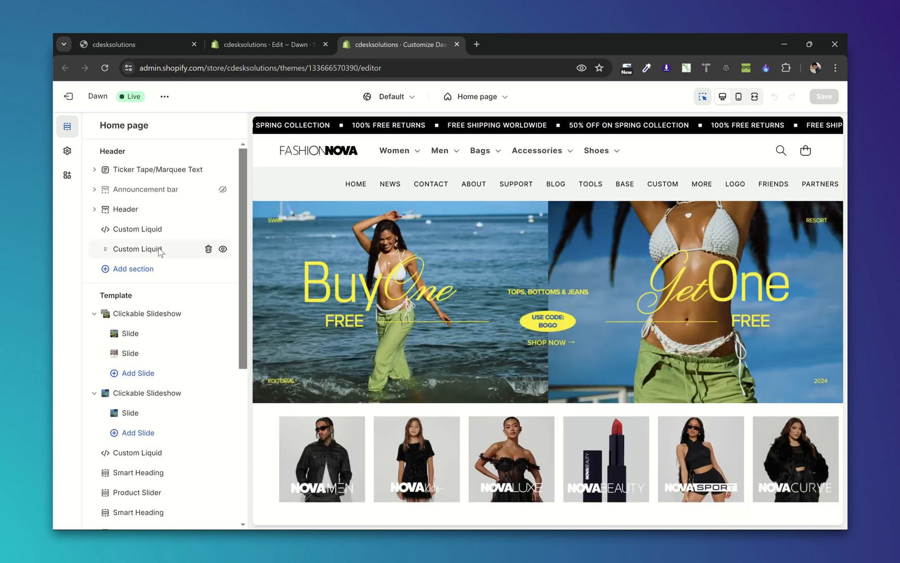
- Add the Floating WA Button section to the home page footer, save, and view the live storefront
{"action": "scroll", "scroll_direction": "down", "scroll_amount": 3}
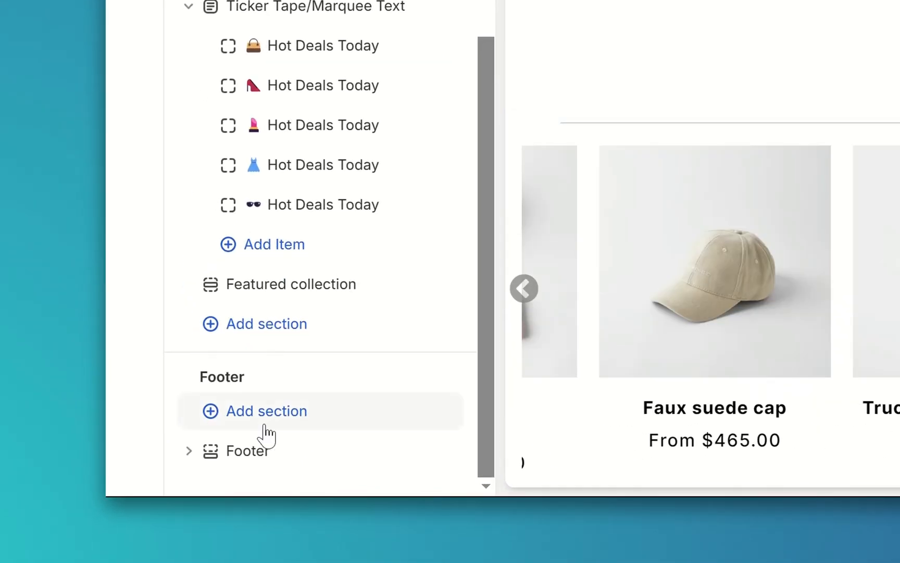
{"action": "mouse_move", "coordinate": [278, 430]}
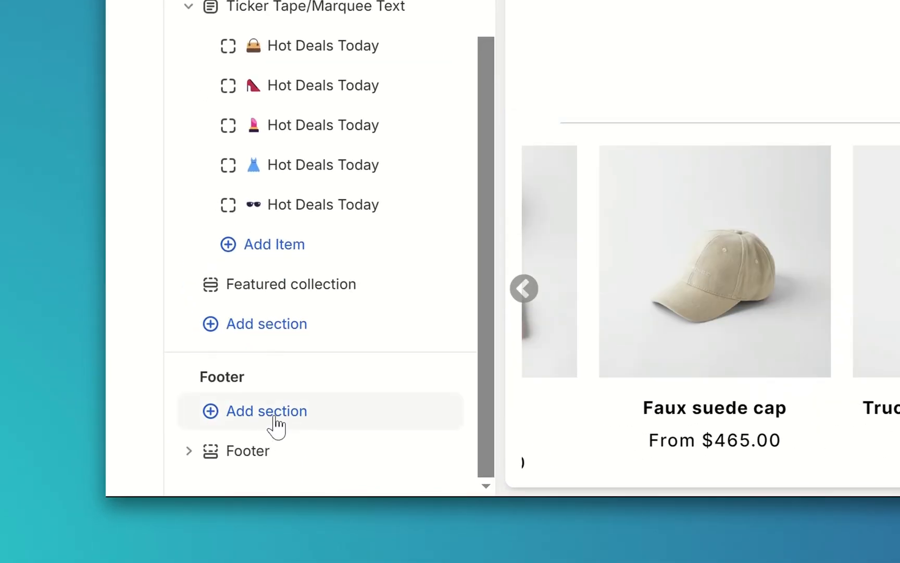
{"action": "left_click", "coordinate": [267, 411]}
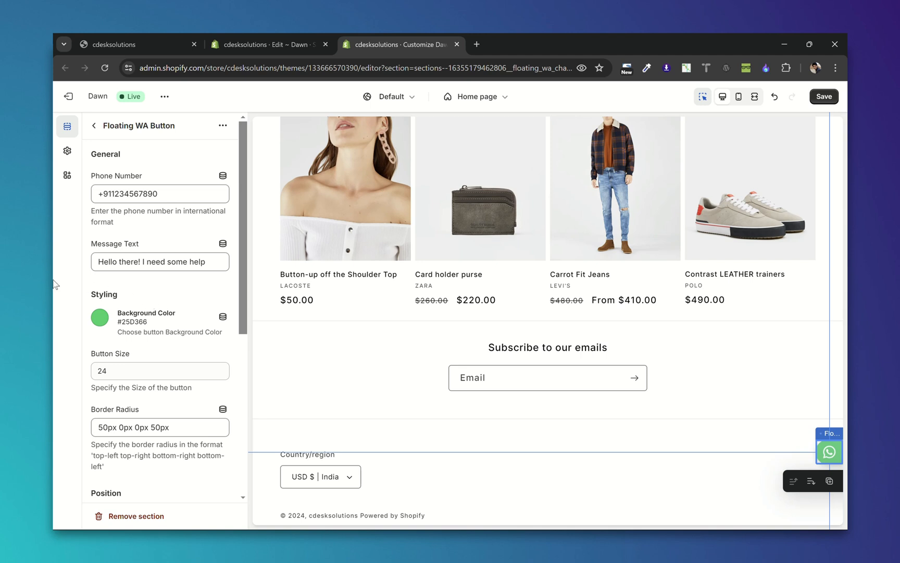
{"action": "mouse_move", "coordinate": [803, 300]}
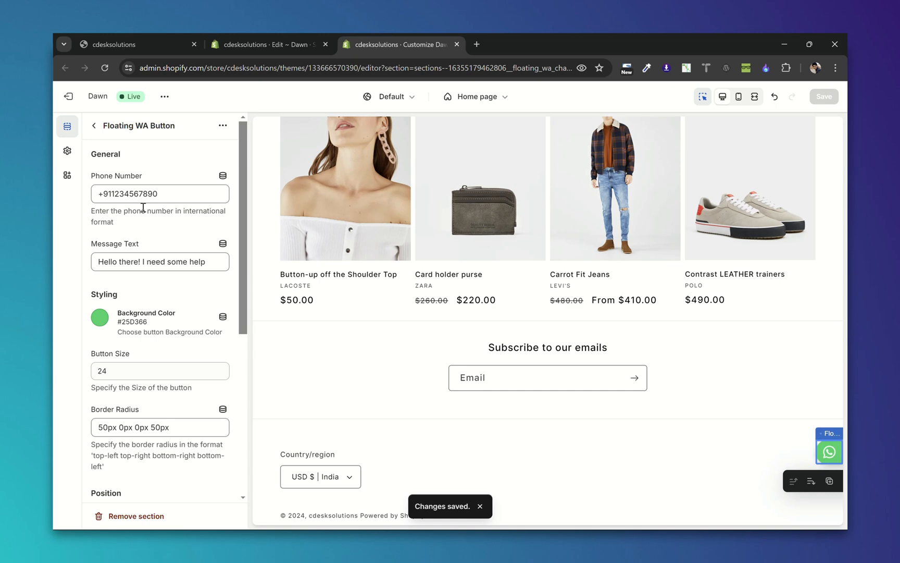
{"action": "left_click", "coordinate": [109, 44]}
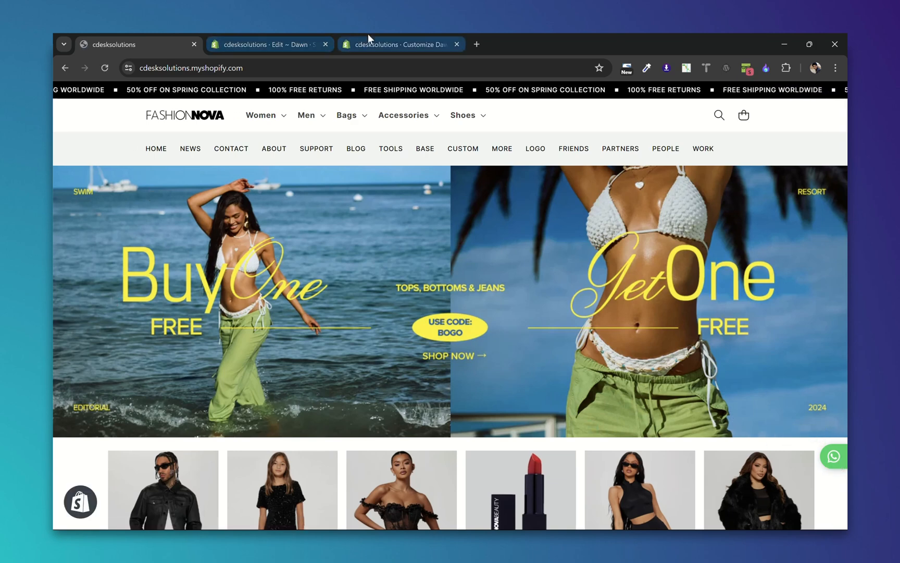
- Return from the storefront tab to the Floating WA Button settings in the customizer
{"action": "left_click", "coordinate": [400, 44]}
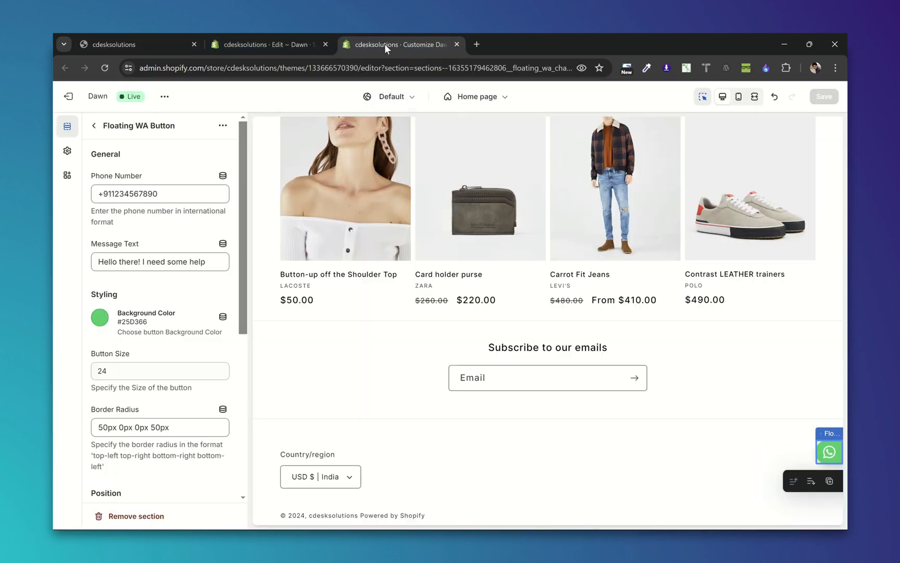
{"action": "double_click", "coordinate": [136, 194]}
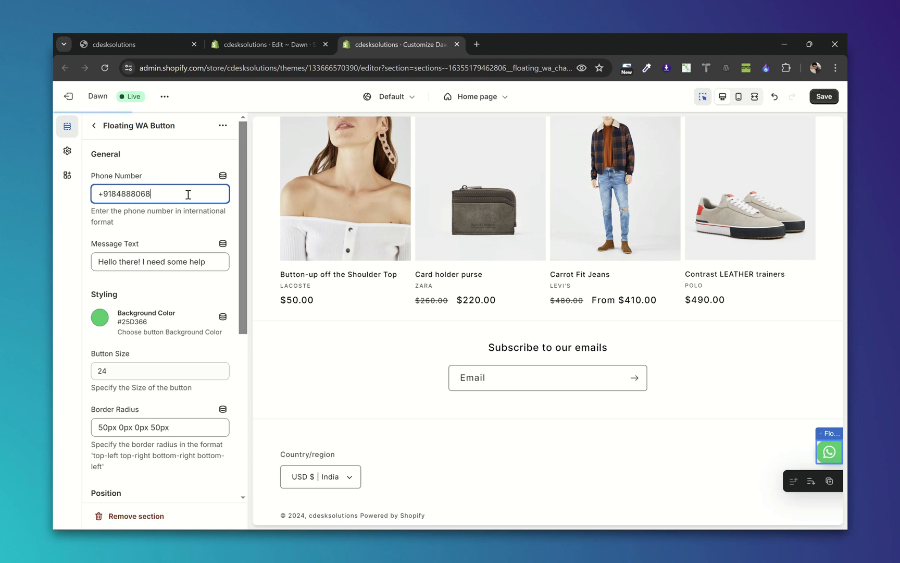
{"action": "key", "text": "Backspace"}
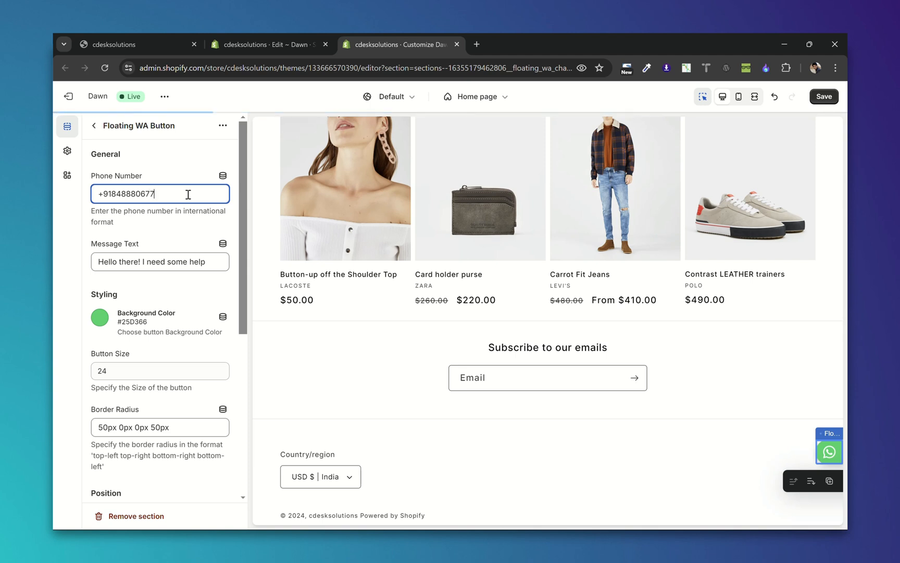
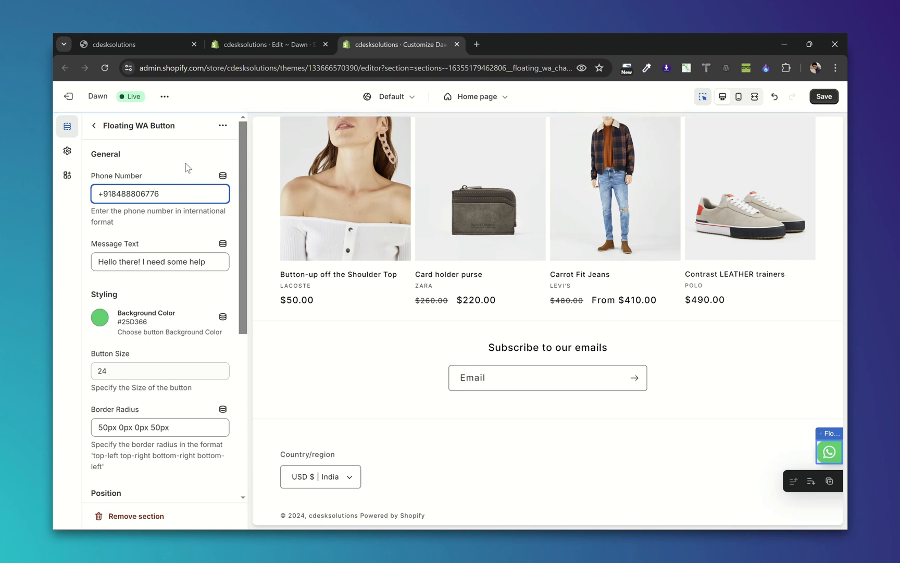
{"action": "left_click", "coordinate": [161, 262]}
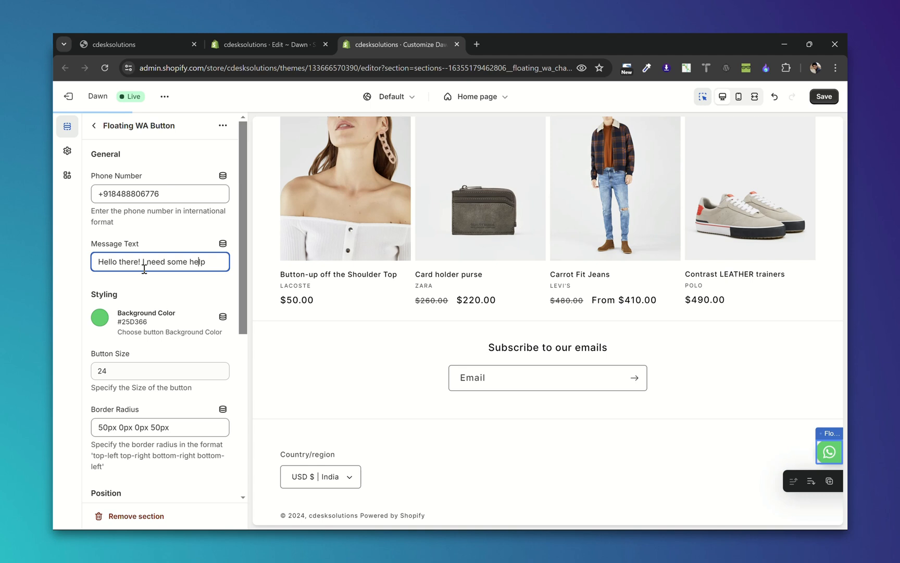
{"action": "mouse_move", "coordinate": [151, 291]}
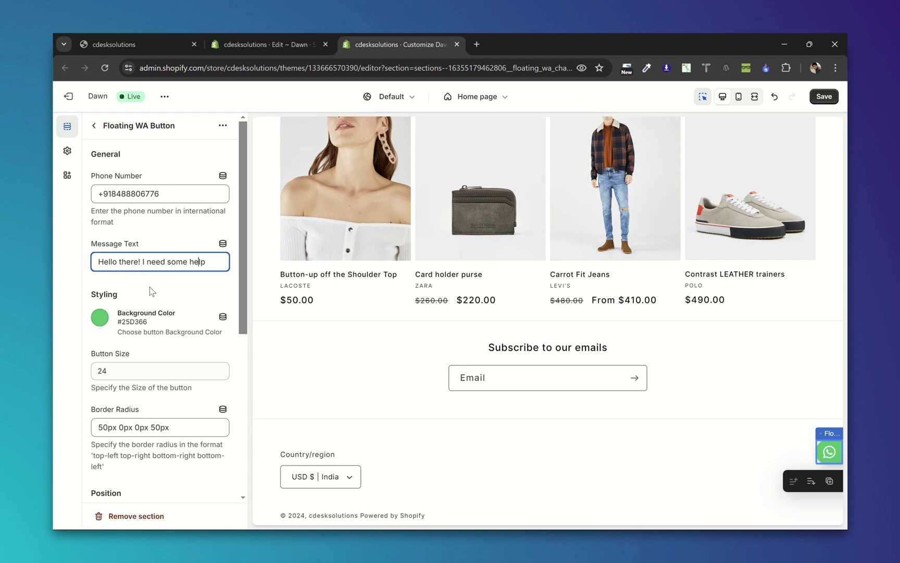
{"action": "mouse_move", "coordinate": [100, 317]}
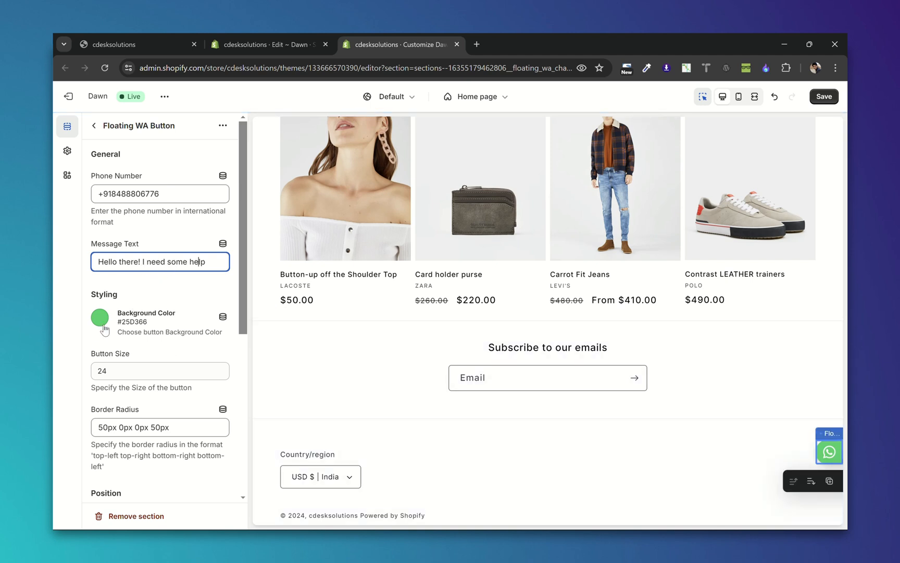
- Pick the darker green #3E8F00 from Currently used as the button's background colour
{"action": "left_click", "coordinate": [100, 318]}
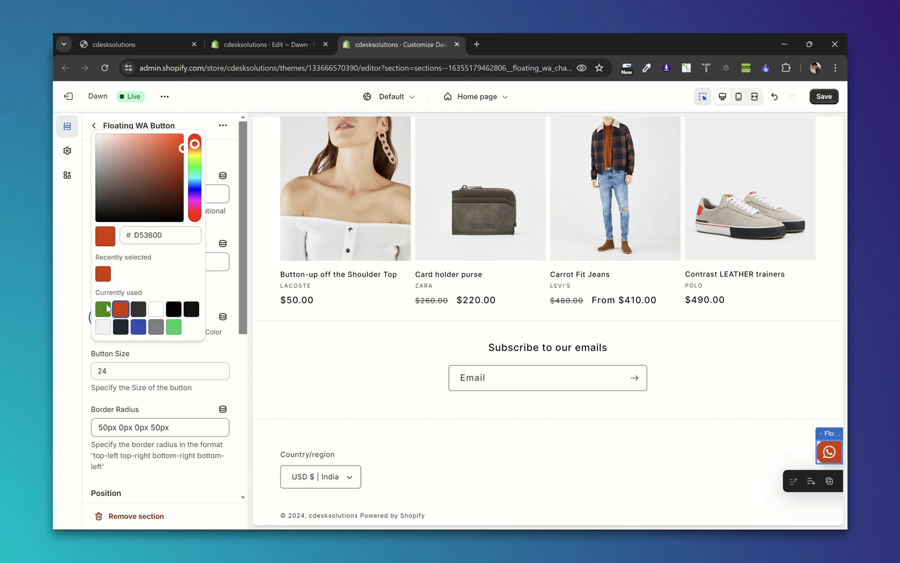
{"action": "left_click", "coordinate": [102, 308]}
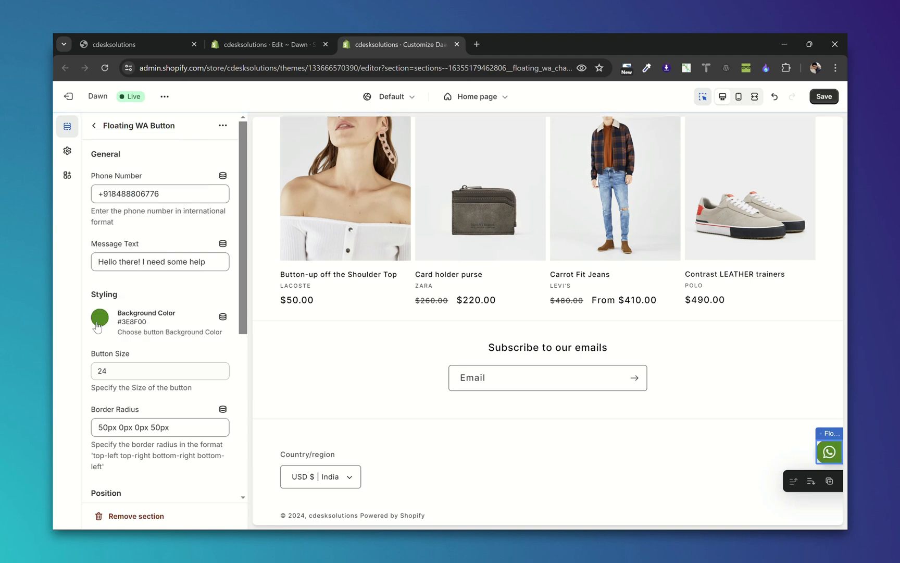
{"action": "left_click", "coordinate": [101, 318]}
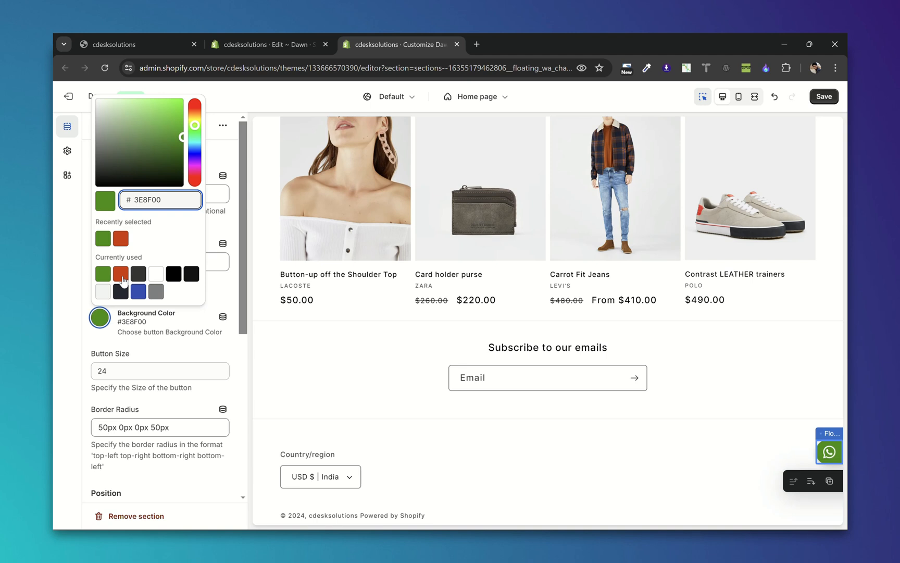
{"action": "mouse_move", "coordinate": [89, 267]}
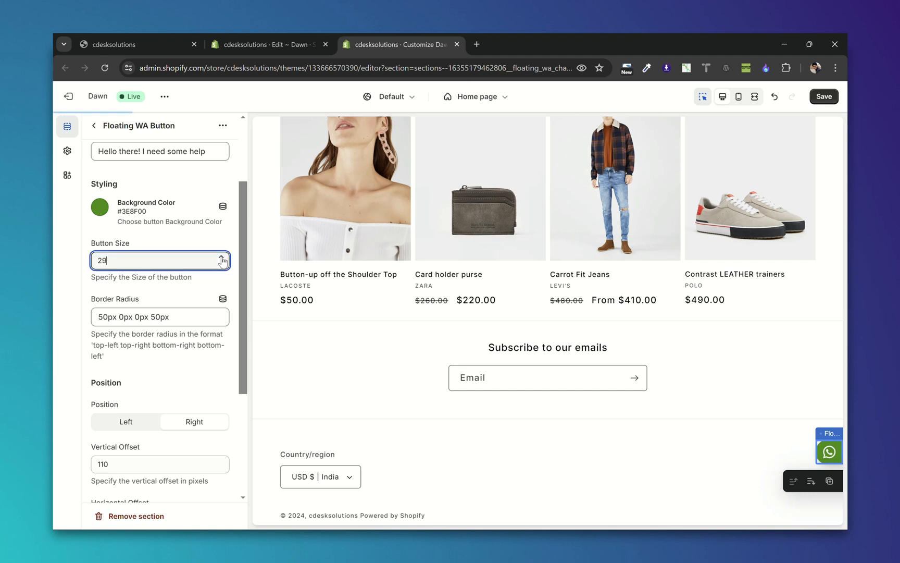
- Set Button Size to 25 and Border Radius to 50px on all four corners
{"action": "left_click", "coordinate": [222, 257]}
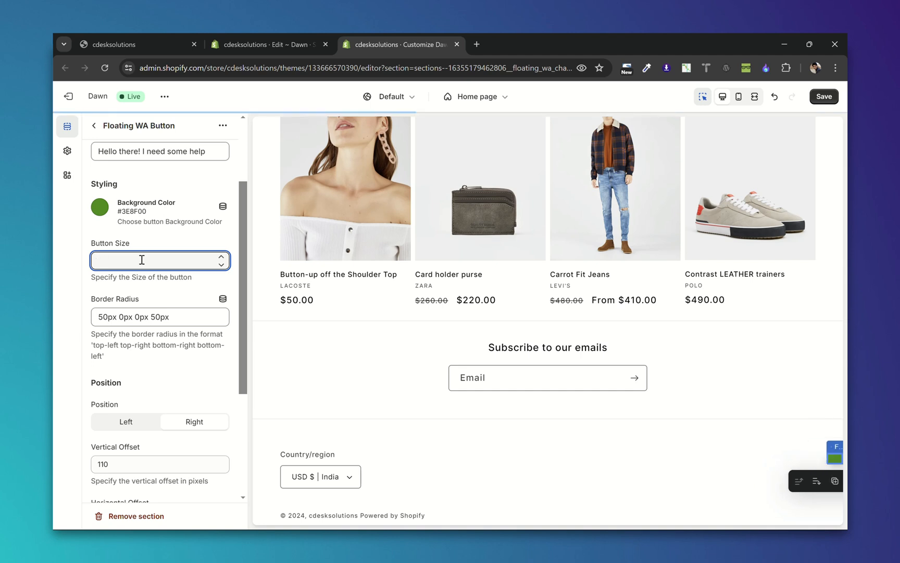
{"action": "type", "text": "25"}
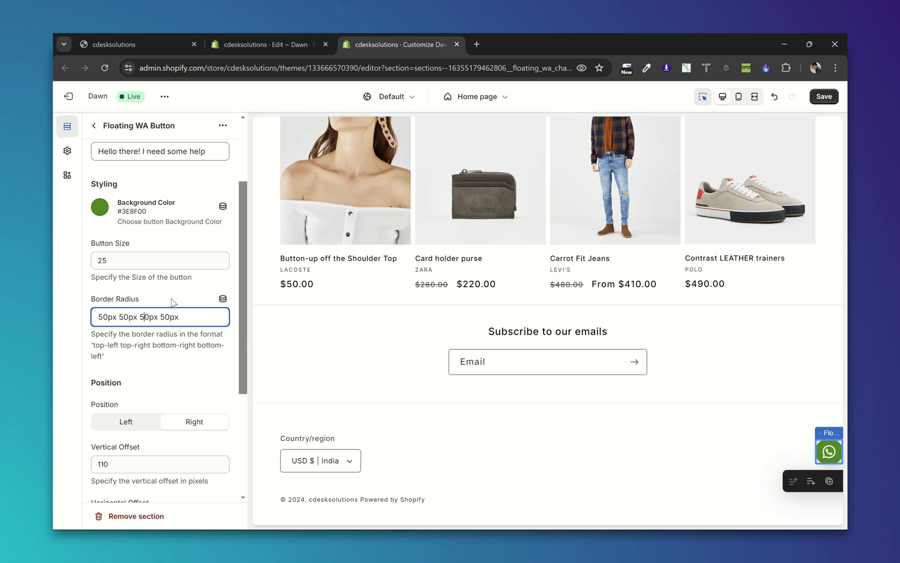
{"action": "scroll", "scroll_direction": "down", "scroll_amount": 3}
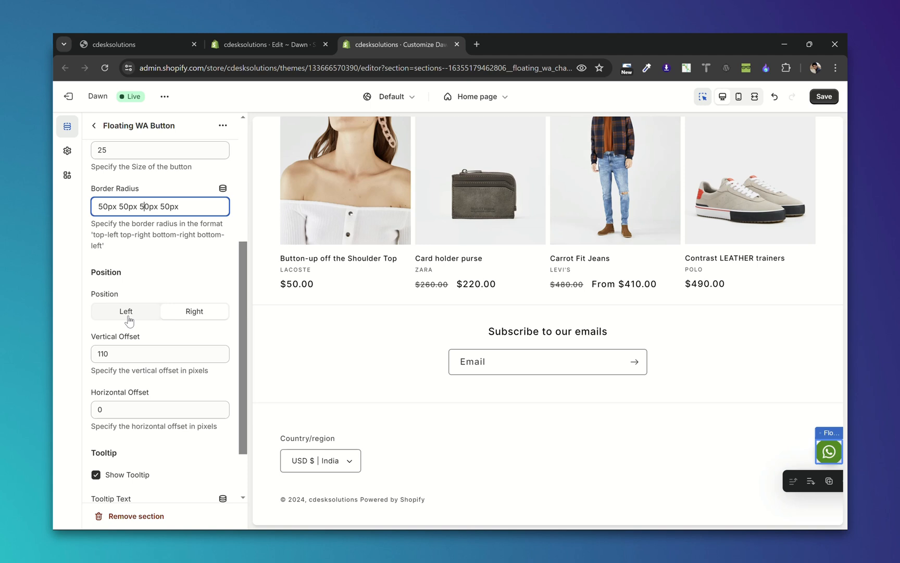
- Toggle the button position to Left and back to Right
{"action": "left_click", "coordinate": [195, 311]}
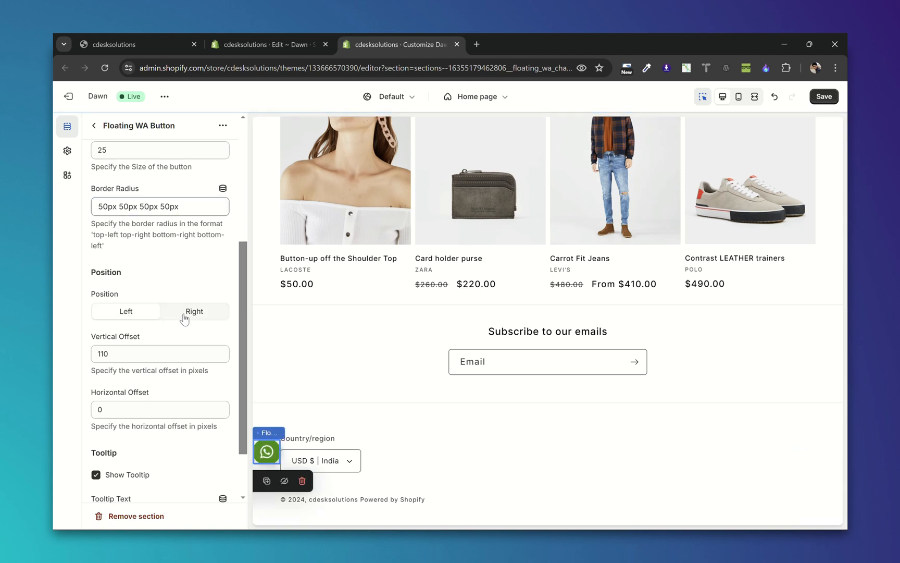
{"action": "left_click", "coordinate": [195, 311]}
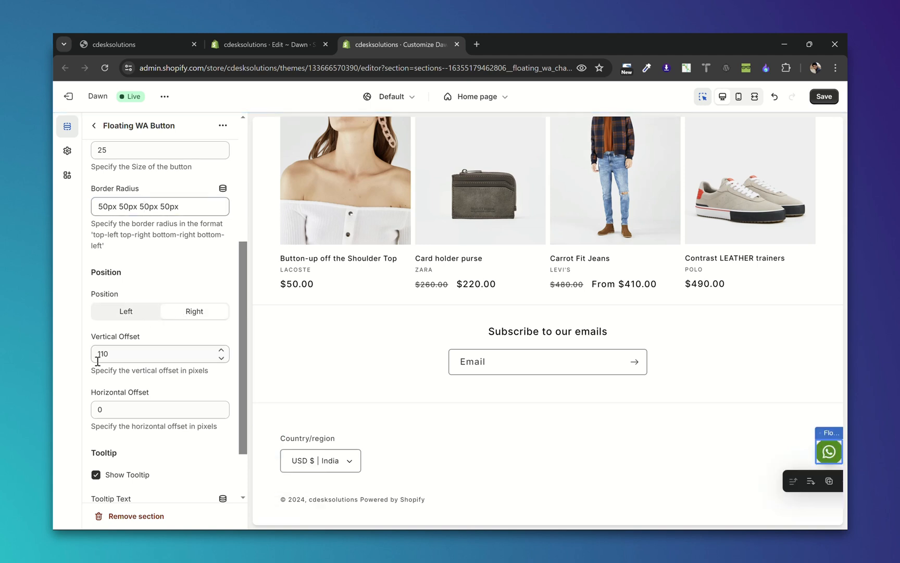
{"action": "scroll", "scroll_direction": "down", "scroll_amount": 3}
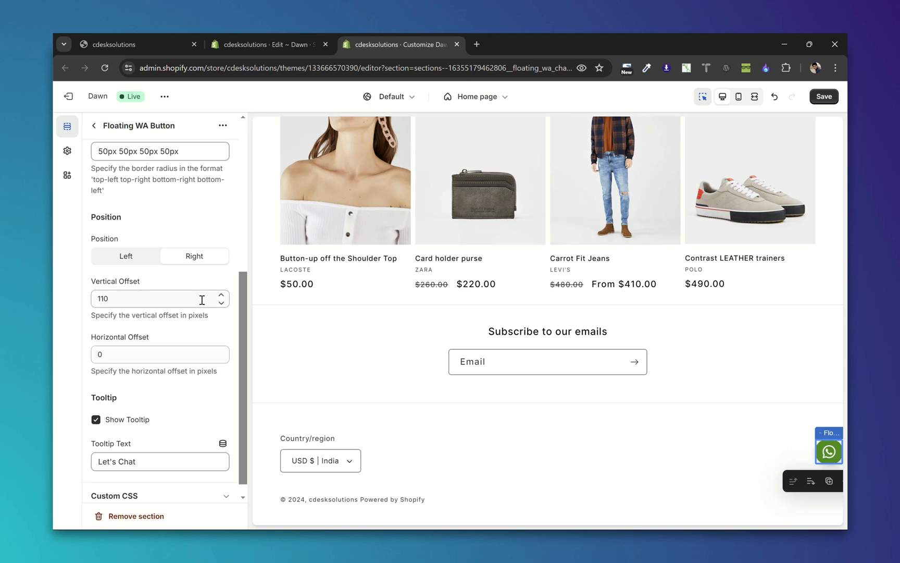
- Try a horizontal offset of 100, then set it to 50 pixels from the right edge
{"action": "left_click", "coordinate": [156, 355]}
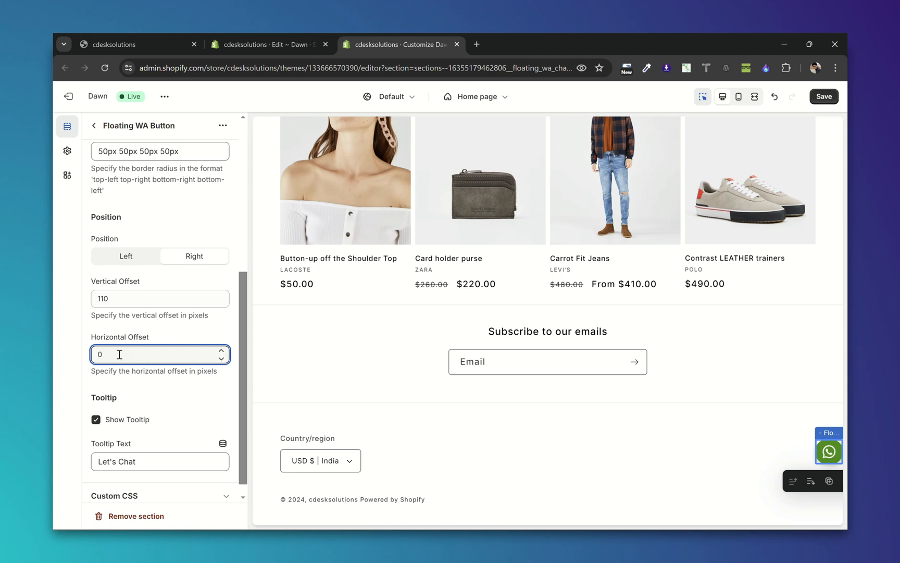
{"action": "type", "text": "10"}
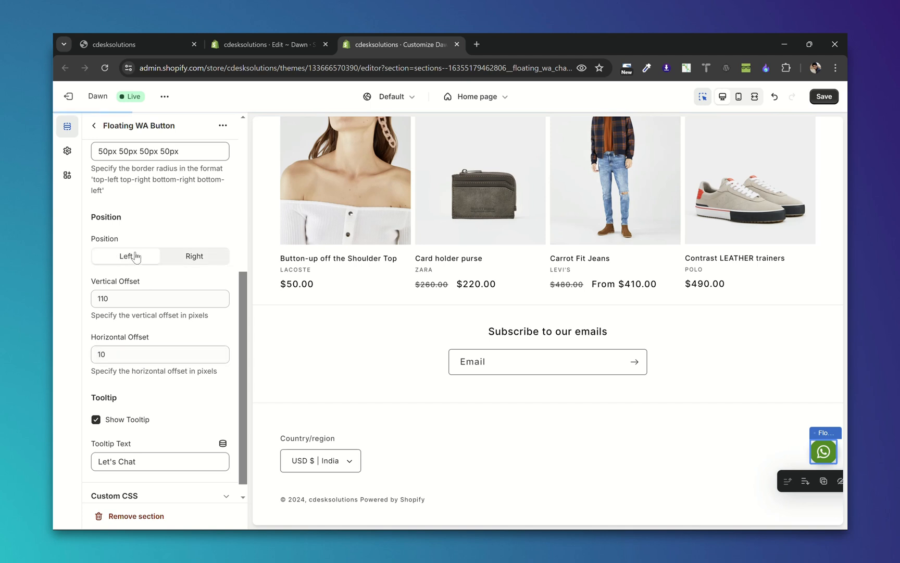
{"action": "type", "text": "100"}
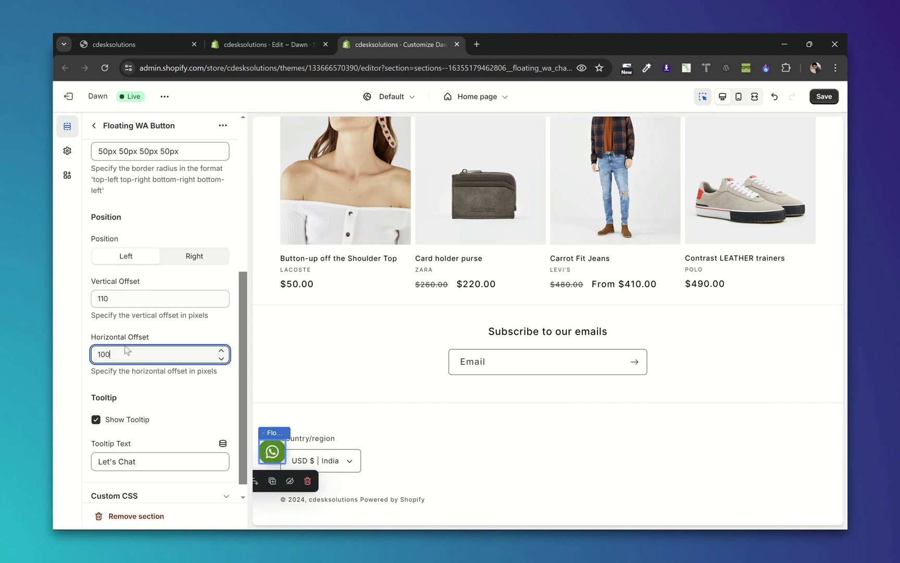
{"action": "left_click", "coordinate": [195, 256]}
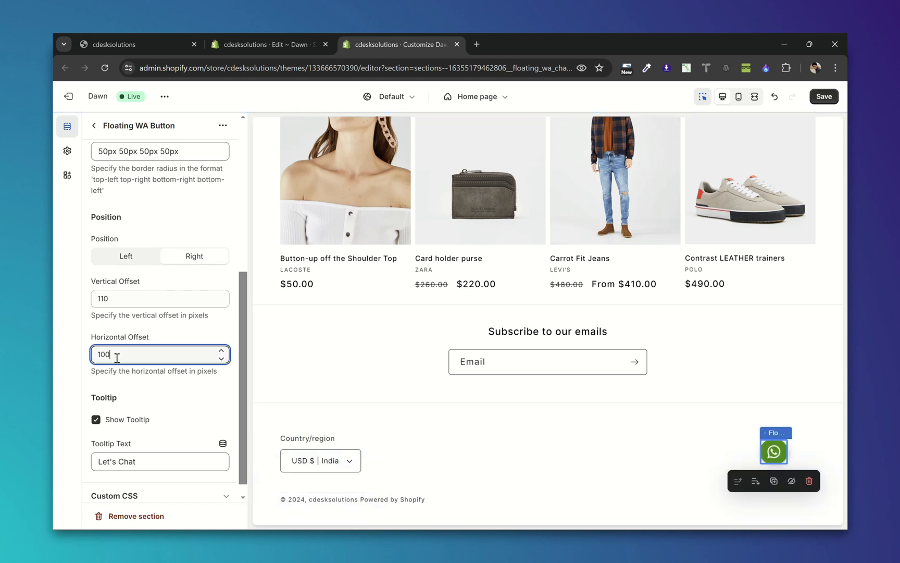
{"action": "type", "text": "5"}
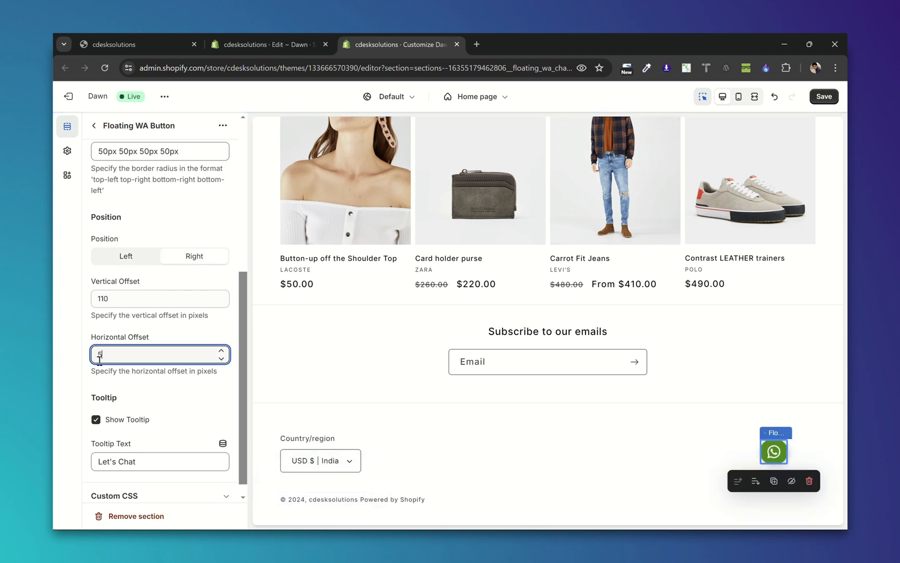
{"action": "type", "text": "50"}
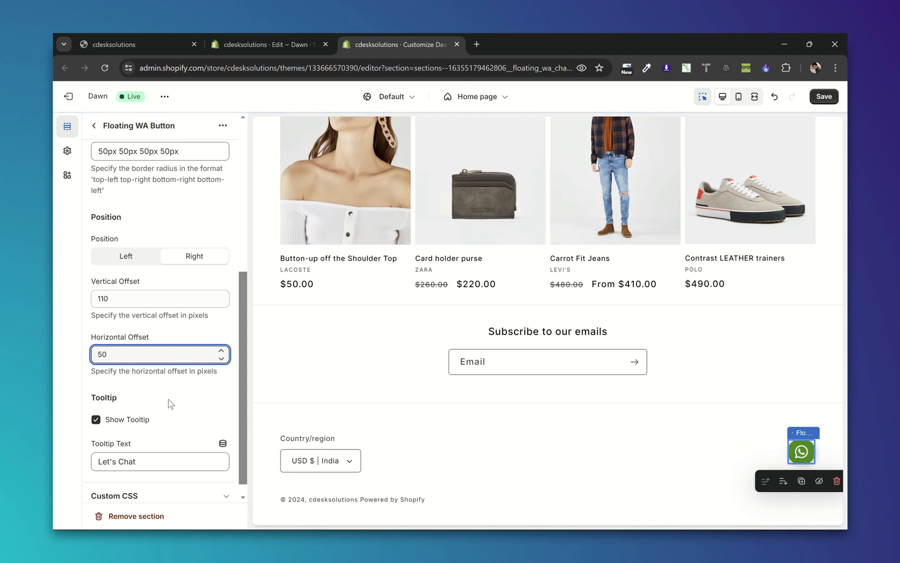
- Toggle Show Tooltip off and back on so the hover tooltip stays enabled
{"action": "scroll", "scroll_direction": "down", "scroll_amount": 3}
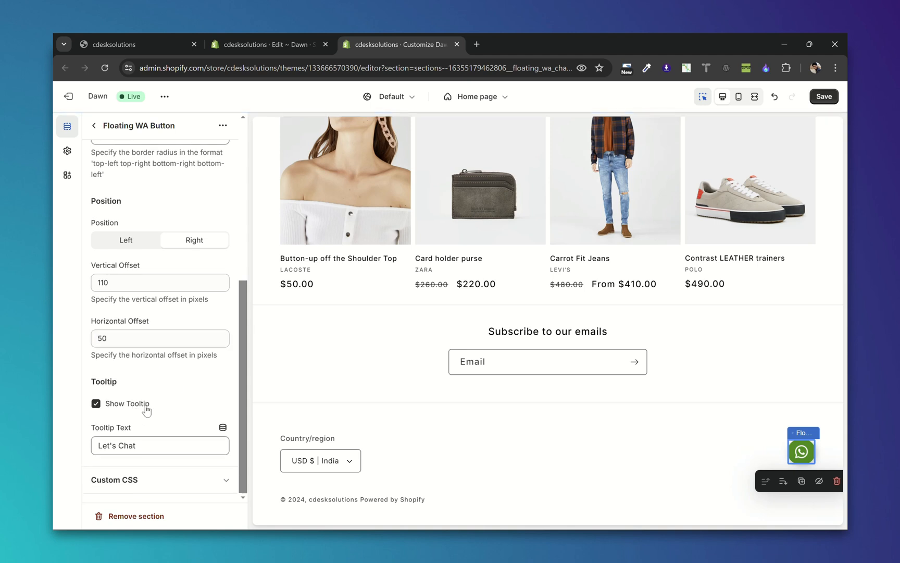
{"action": "mouse_move", "coordinate": [803, 453]}
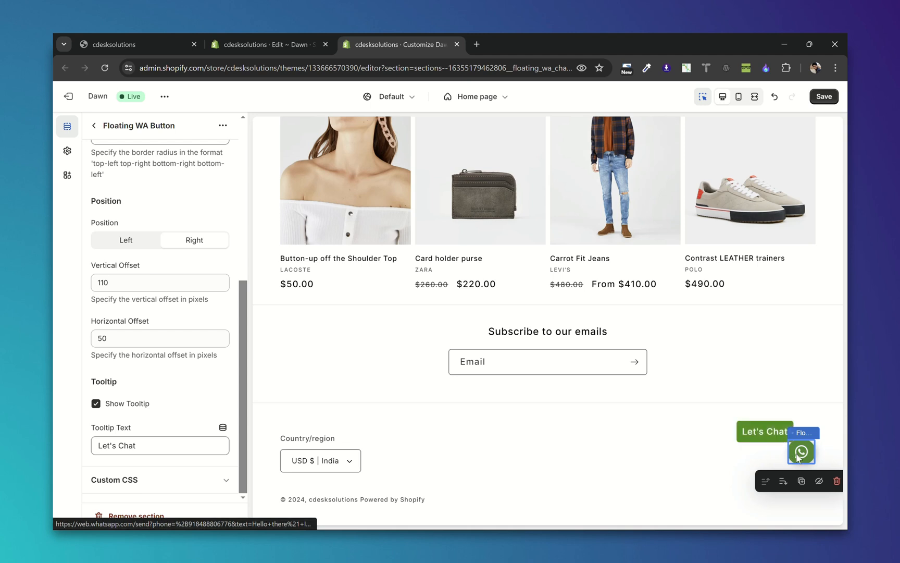
{"action": "left_click", "coordinate": [96, 403]}
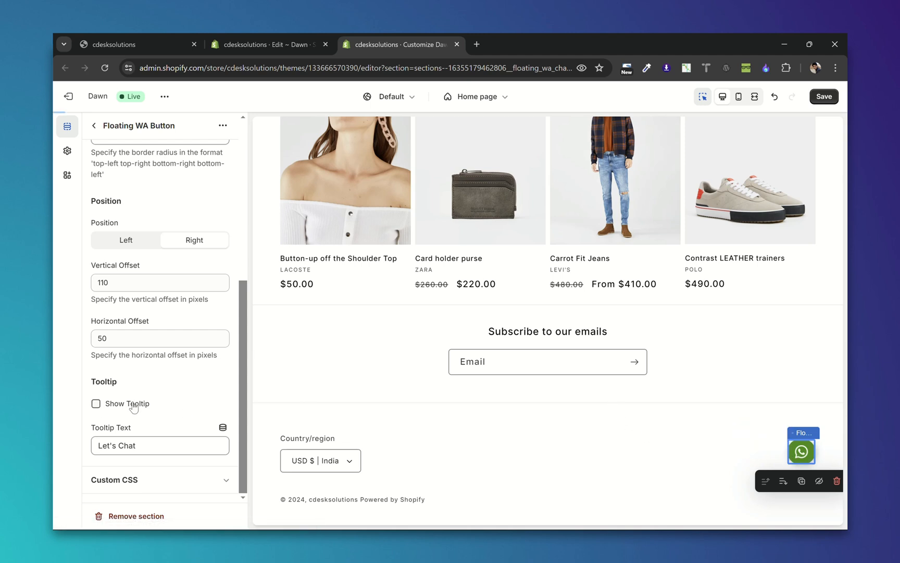
{"action": "left_click", "coordinate": [96, 403]}
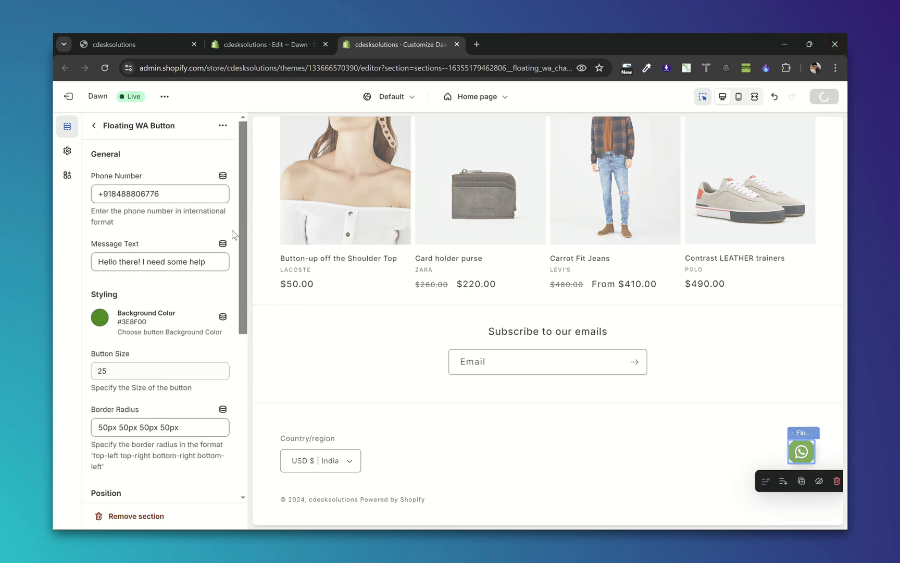
- Reload the live storefront and try the green WhatsApp button at bottom-right
{"action": "left_click", "coordinate": [824, 96]}
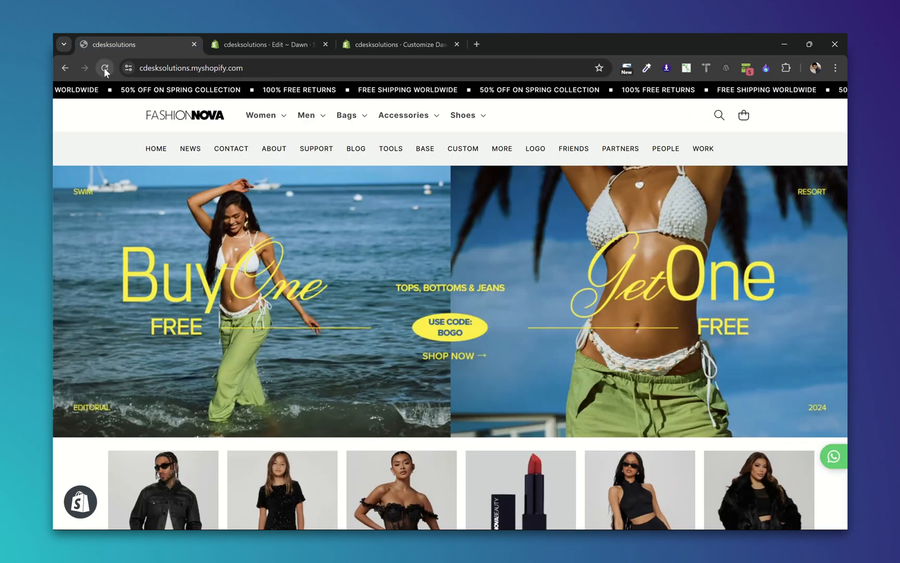
{"action": "left_click", "coordinate": [106, 69]}
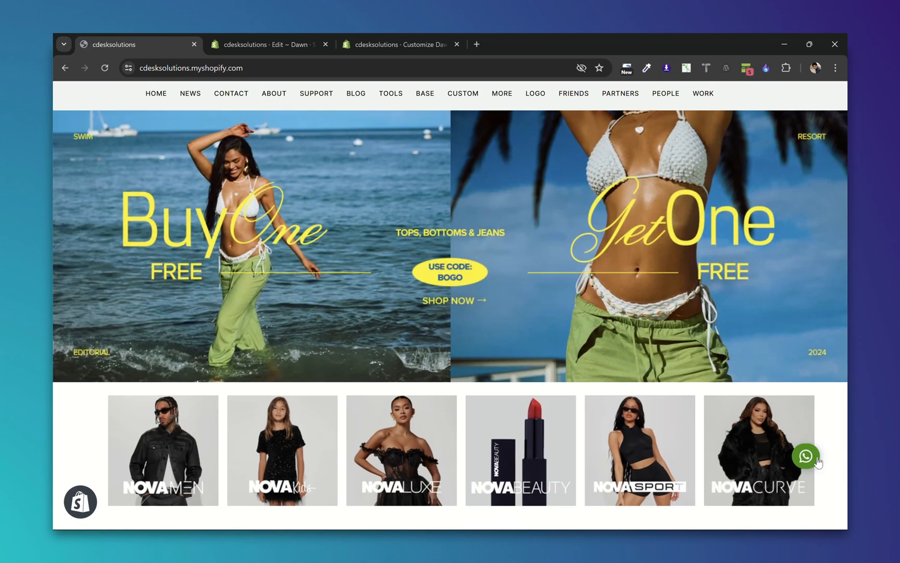
{"action": "left_click", "coordinate": [807, 456]}
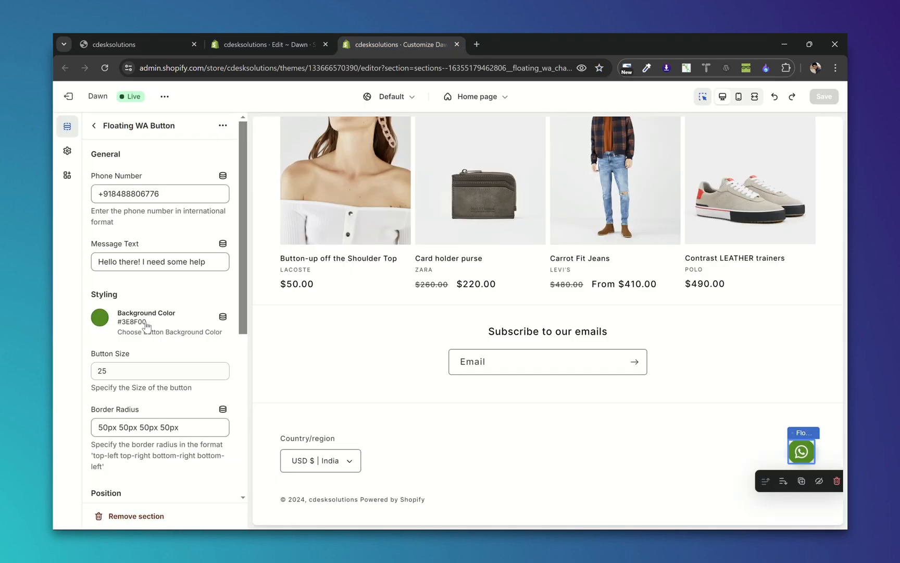
- Scroll the WhatsApp button settings down to the Border Radius and Horizontal Offset fields
{"action": "scroll", "scroll_direction": "down", "scroll_amount": 3}
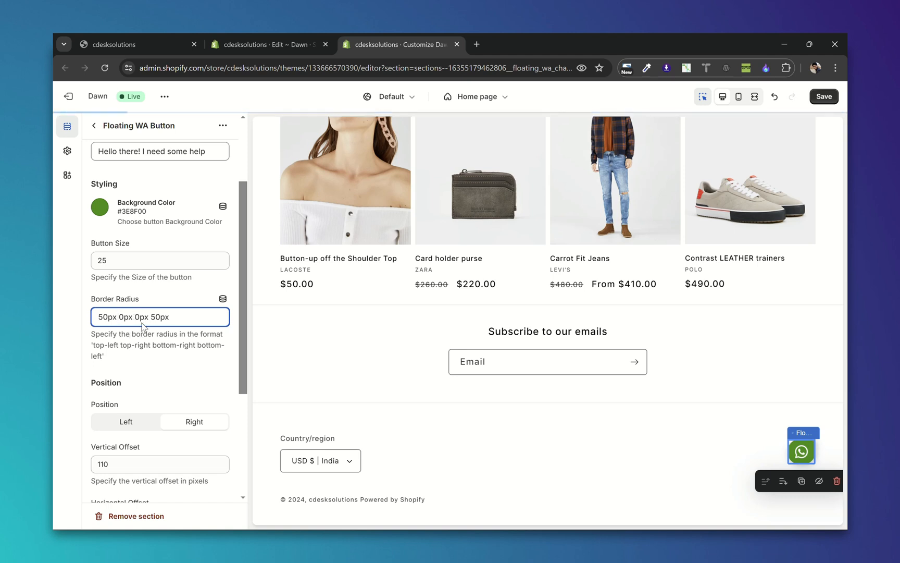
{"action": "scroll", "scroll_direction": "down", "scroll_amount": 3}
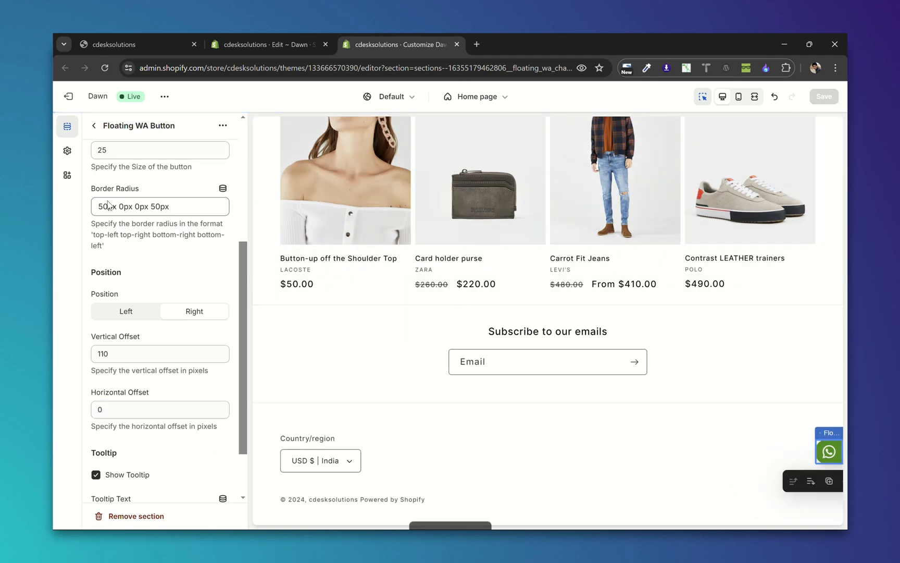
{"action": "mouse_move", "coordinate": [165, 42]}
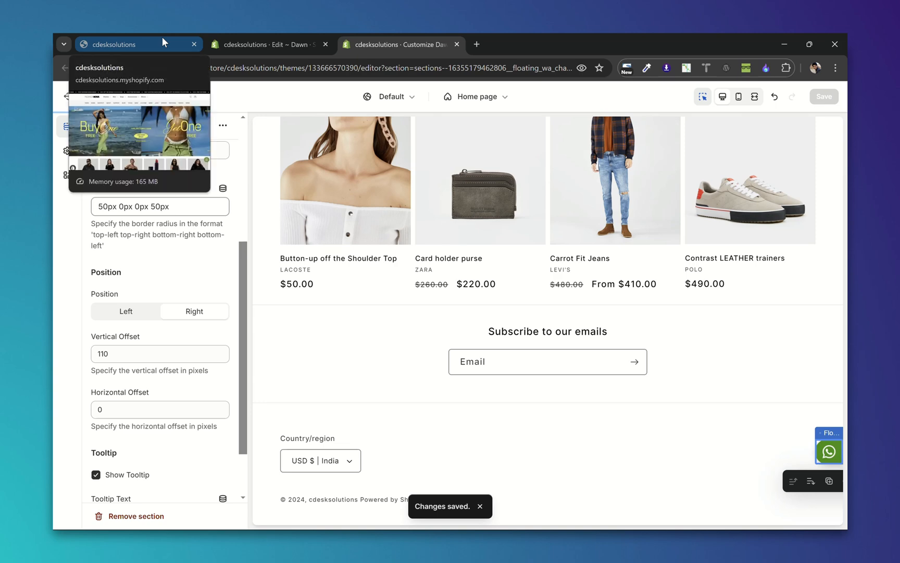